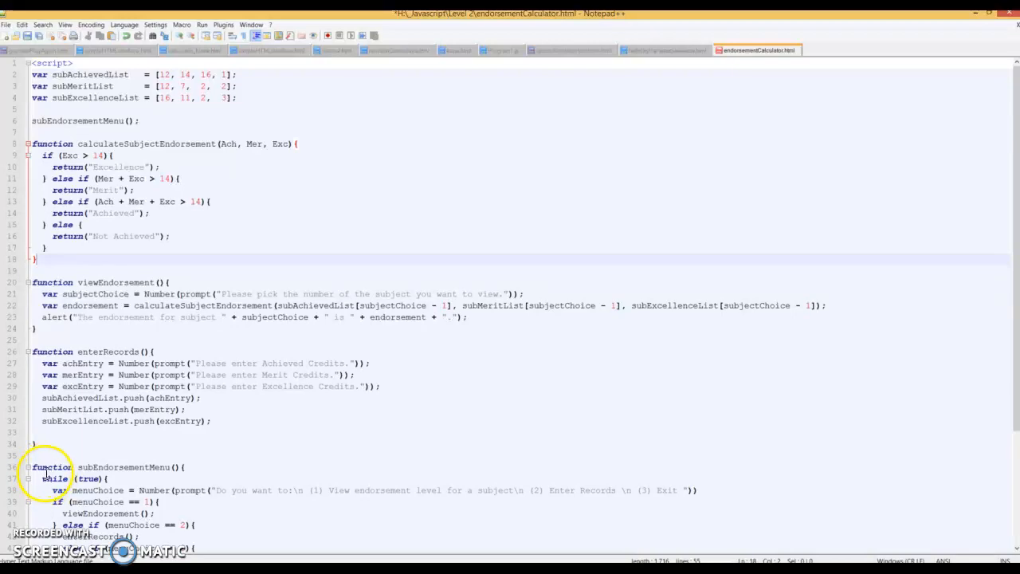
mouse_move(119, 380)
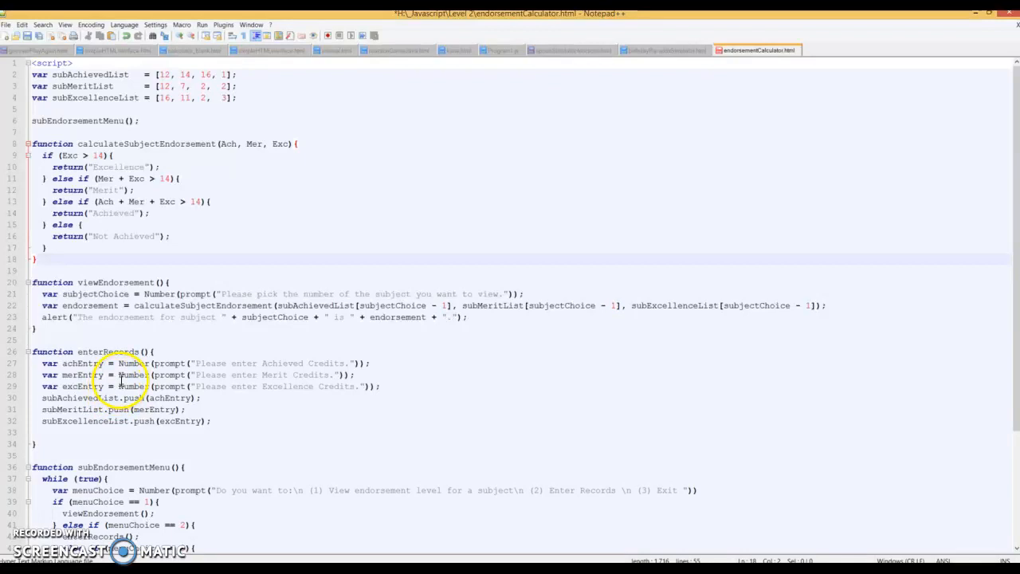
mouse_move(151, 269)
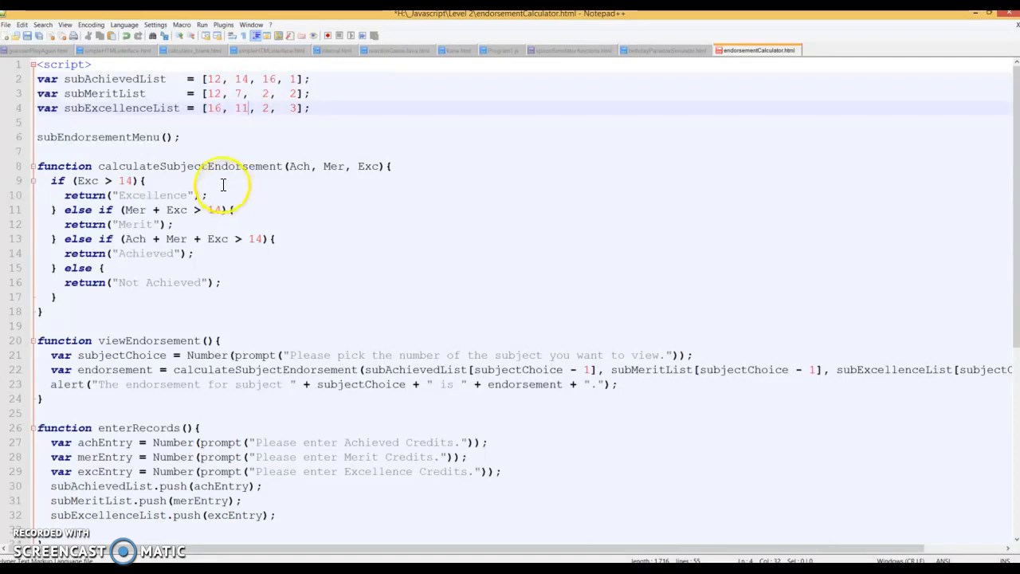
mouse_move(169, 83)
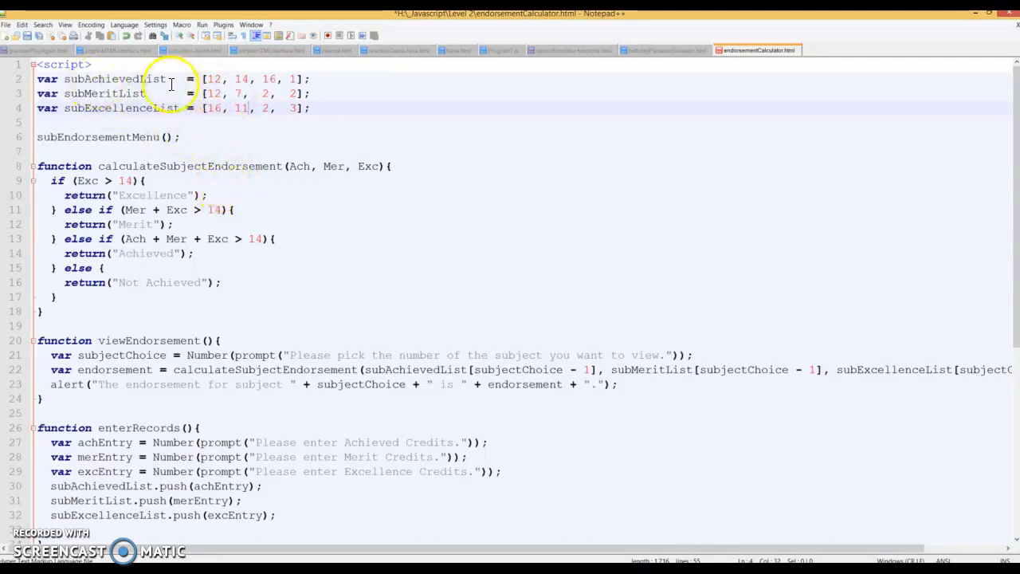
mouse_move(102, 94)
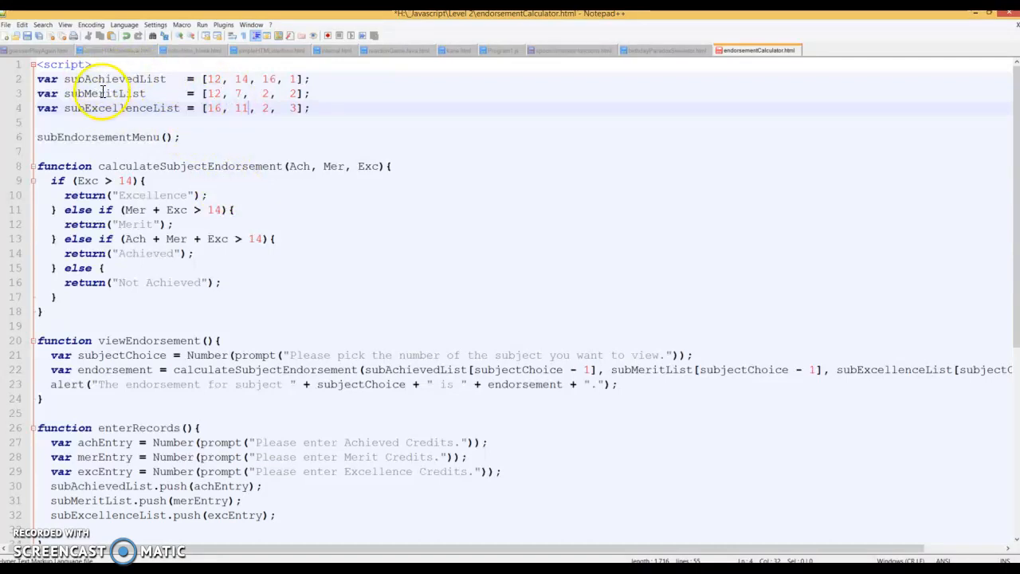
mouse_move(170, 137)
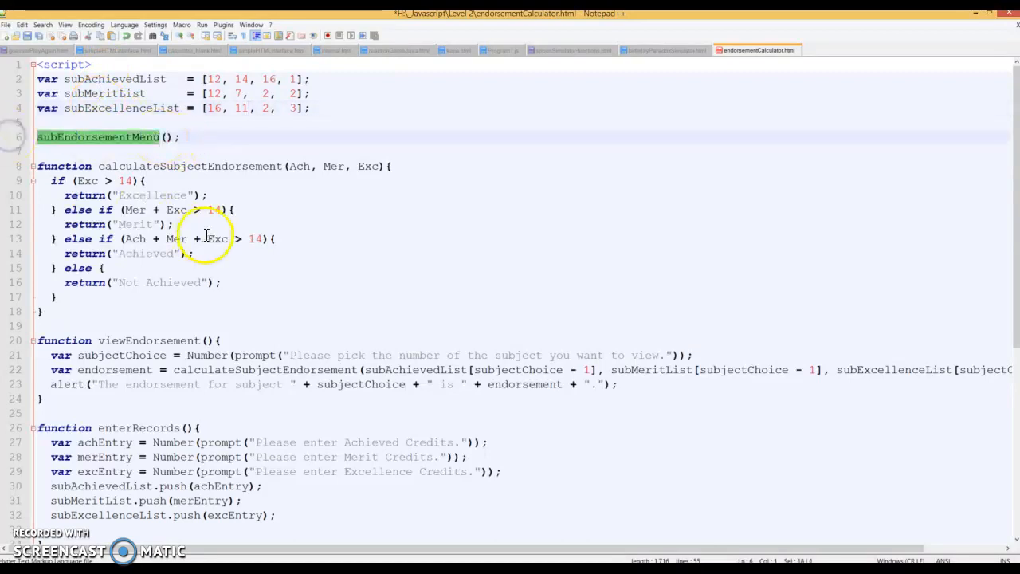
scroll("down", 3)
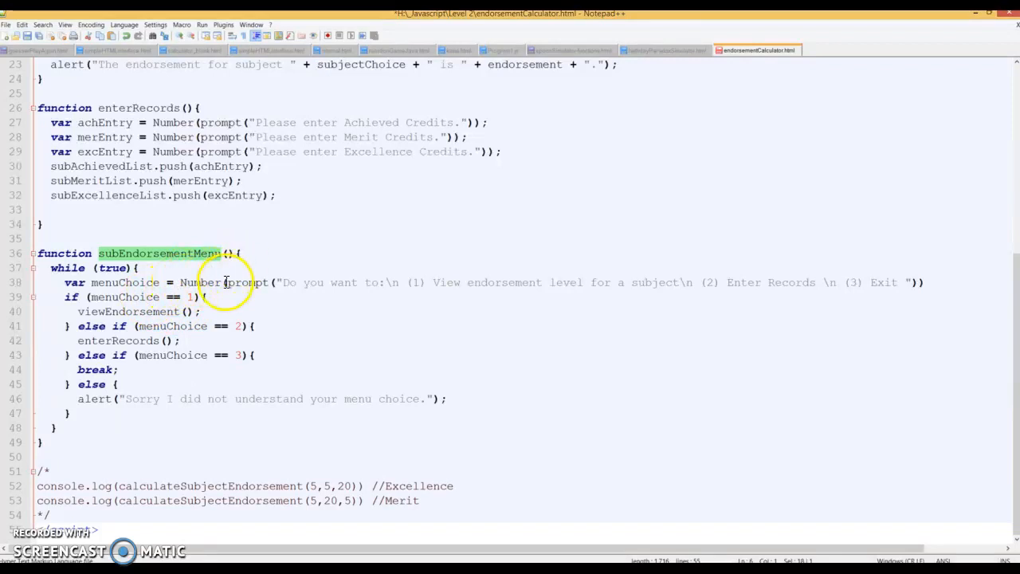
left_click(142, 282)
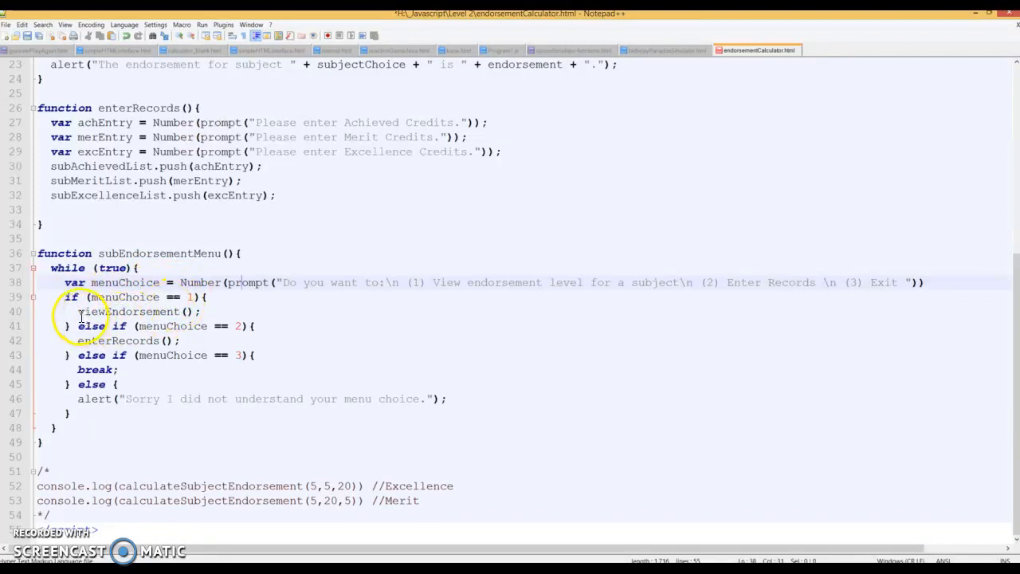
double_click(131, 312)
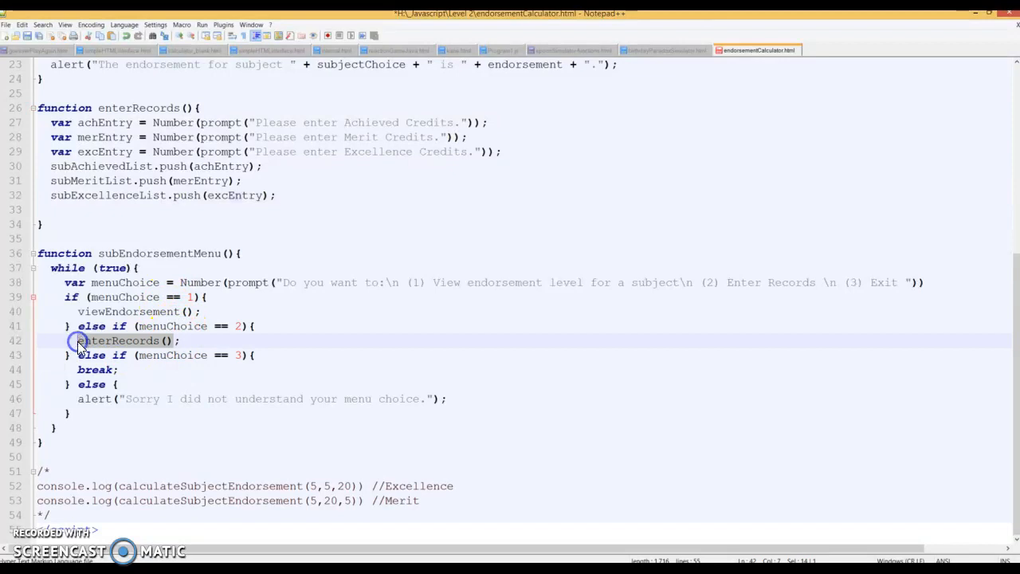
double_click(115, 341)
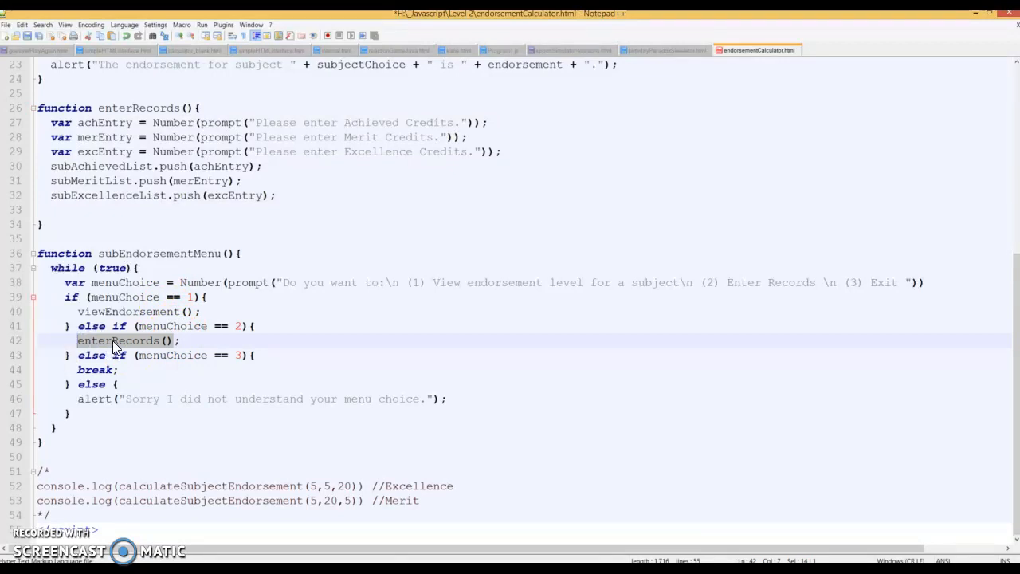
left_click(138, 340)
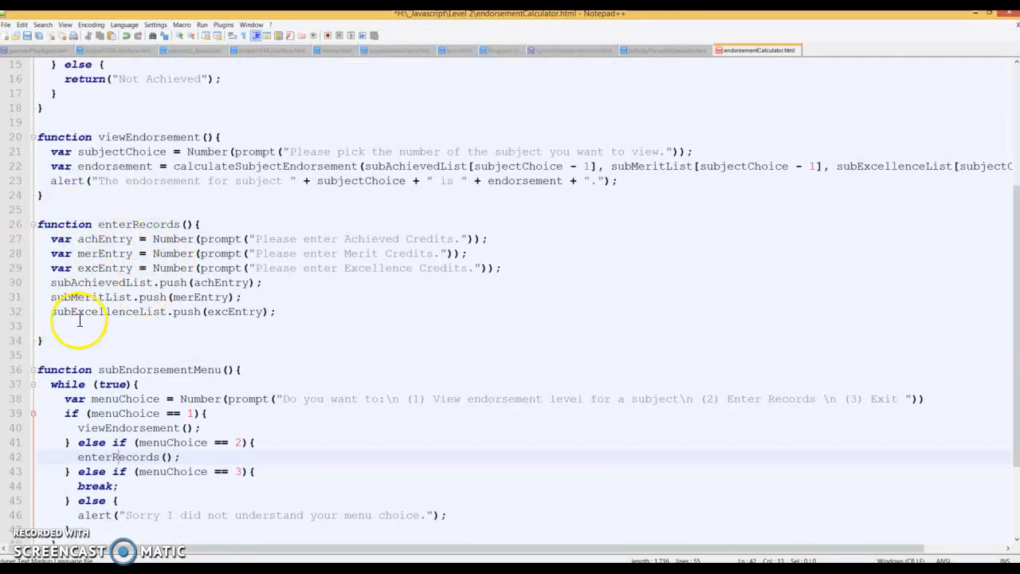
mouse_move(114, 471)
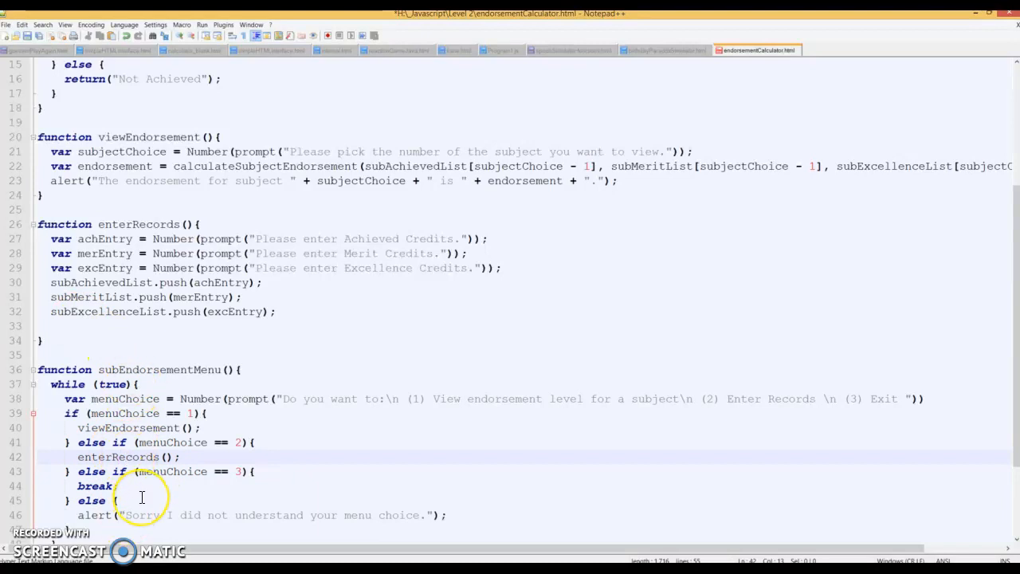
mouse_move(156, 428)
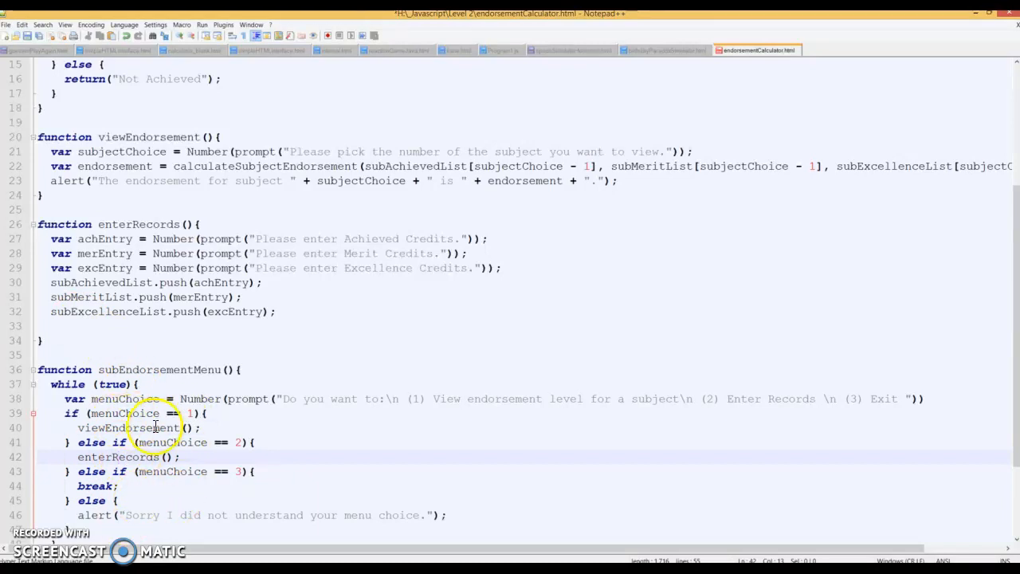
mouse_move(255, 399)
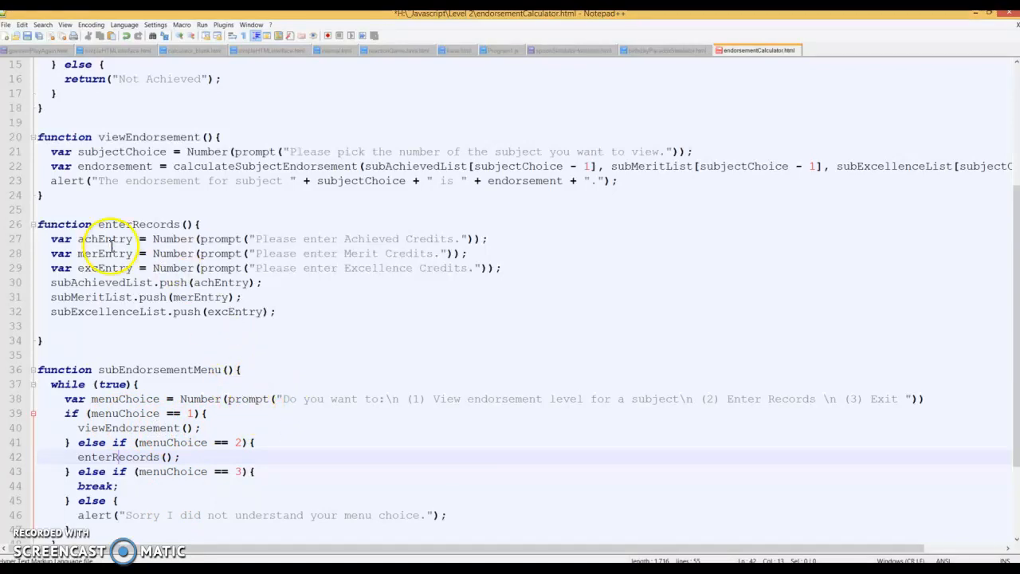
mouse_move(201, 366)
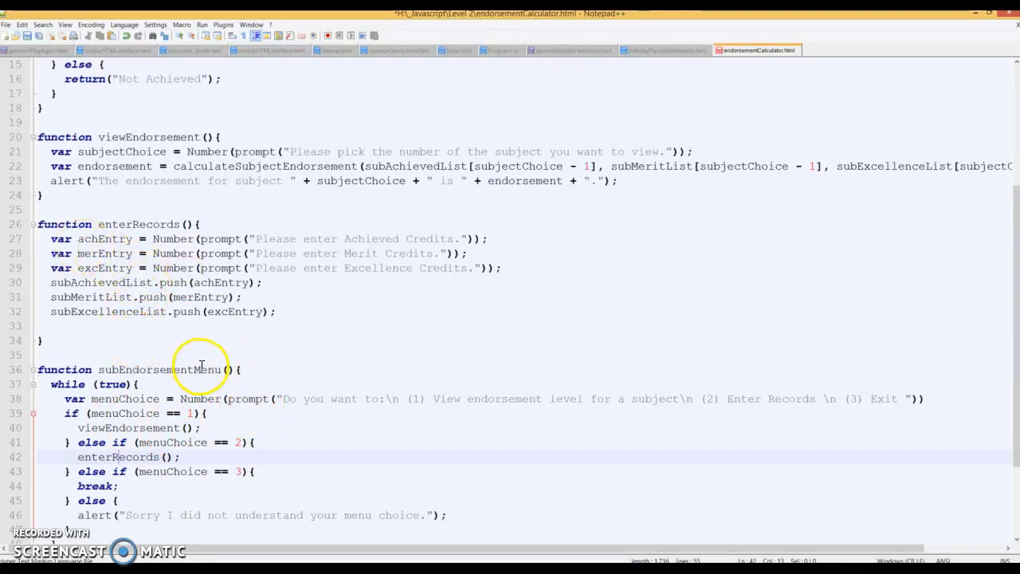
mouse_move(227, 356)
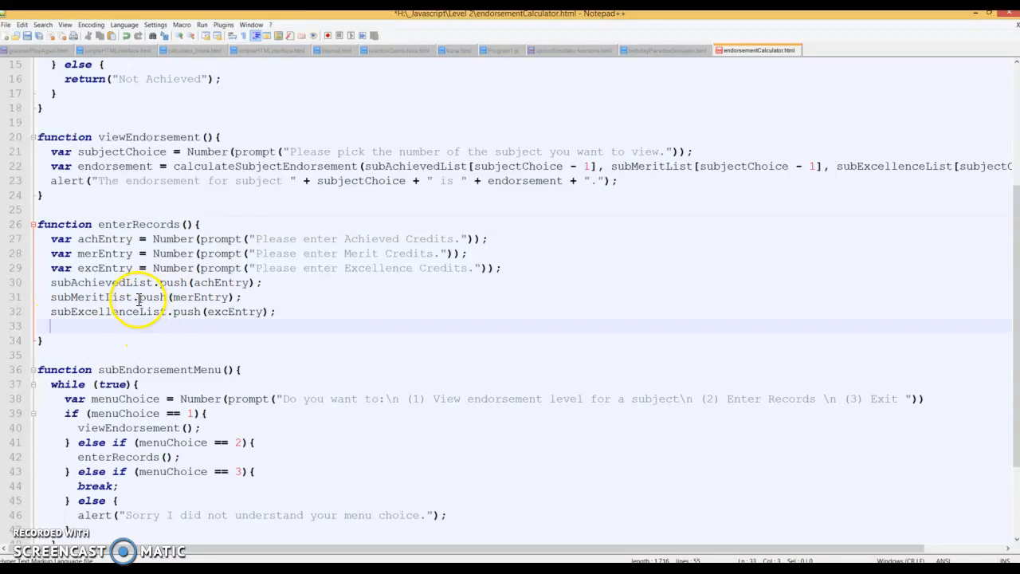
double_click(82, 297)
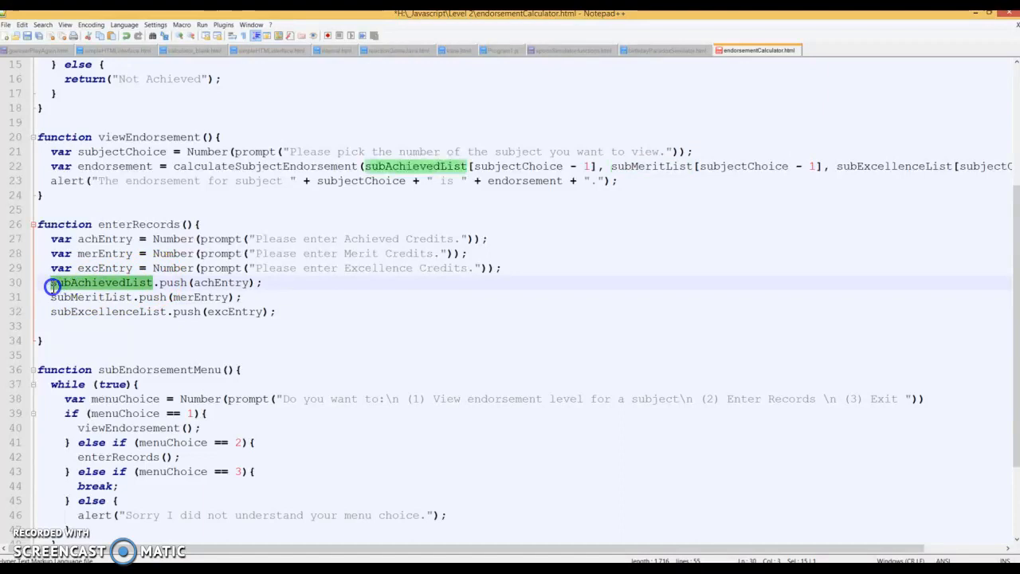
mouse_move(350, 240)
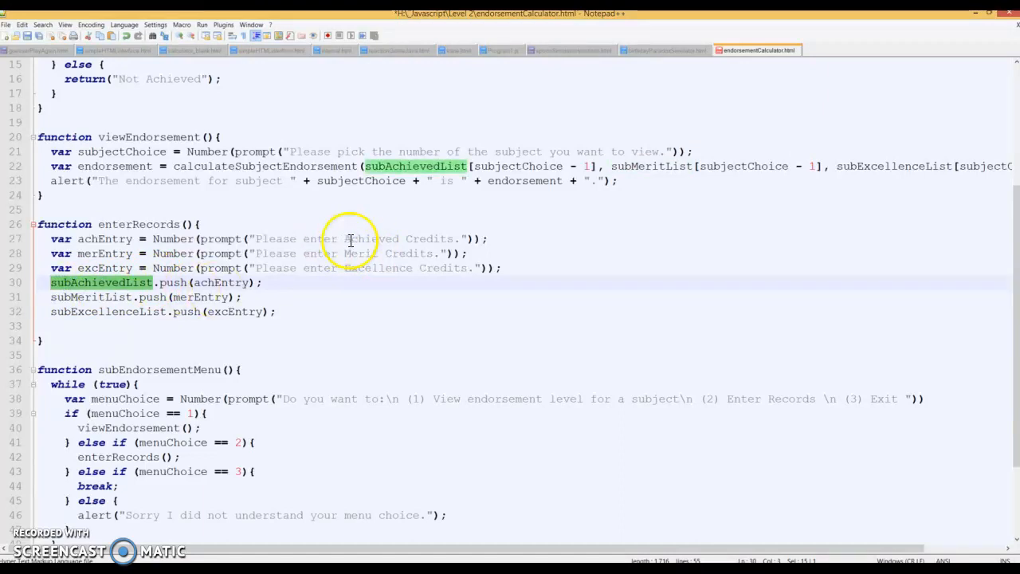
mouse_move(265, 299)
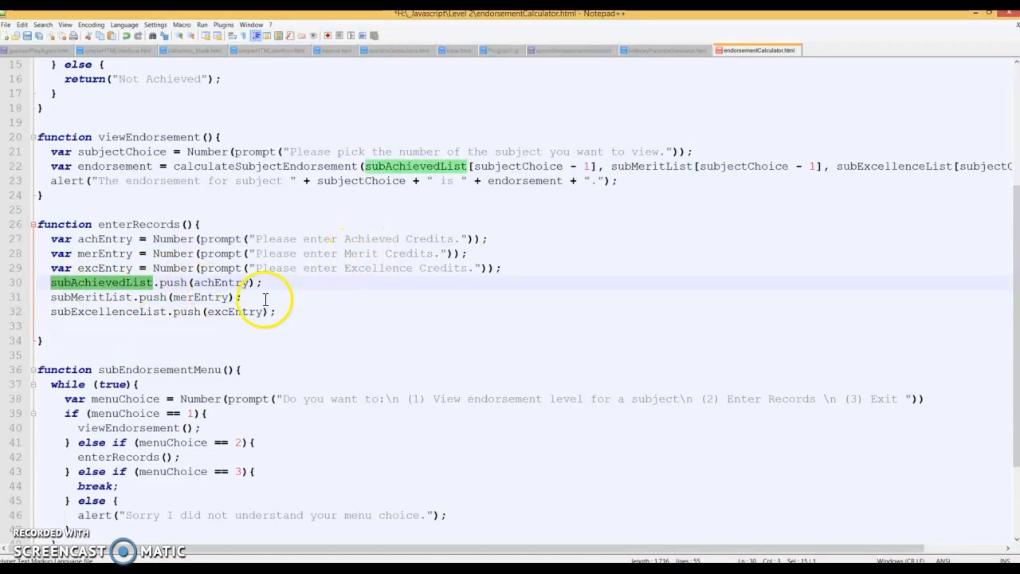
mouse_move(203, 331)
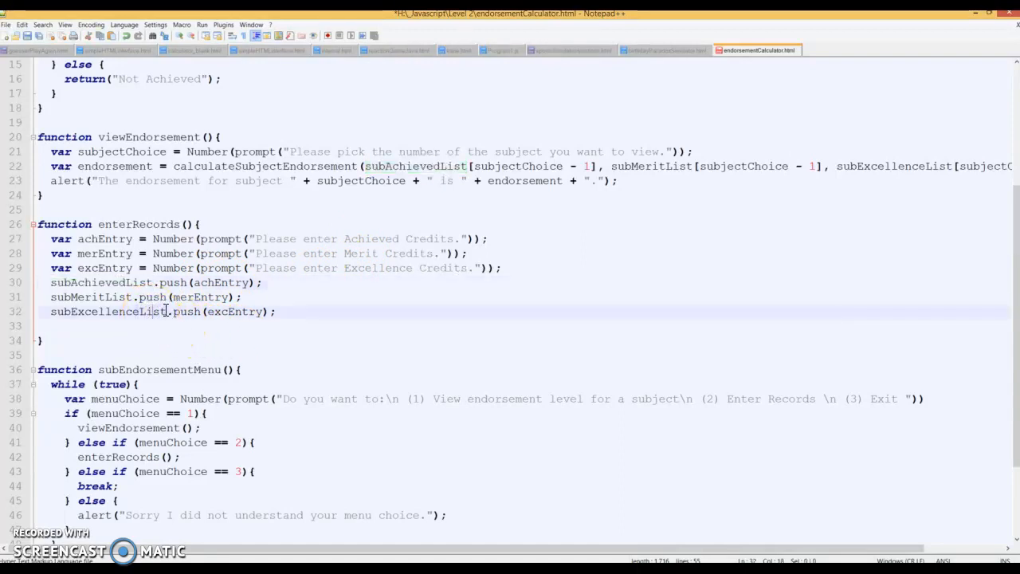
double_click(104, 311)
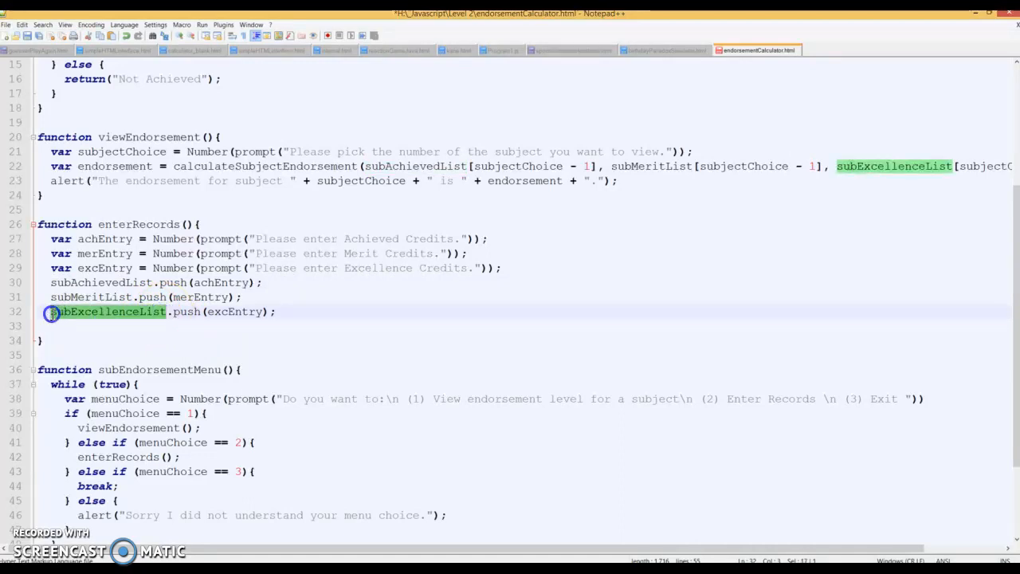
left_click(168, 312)
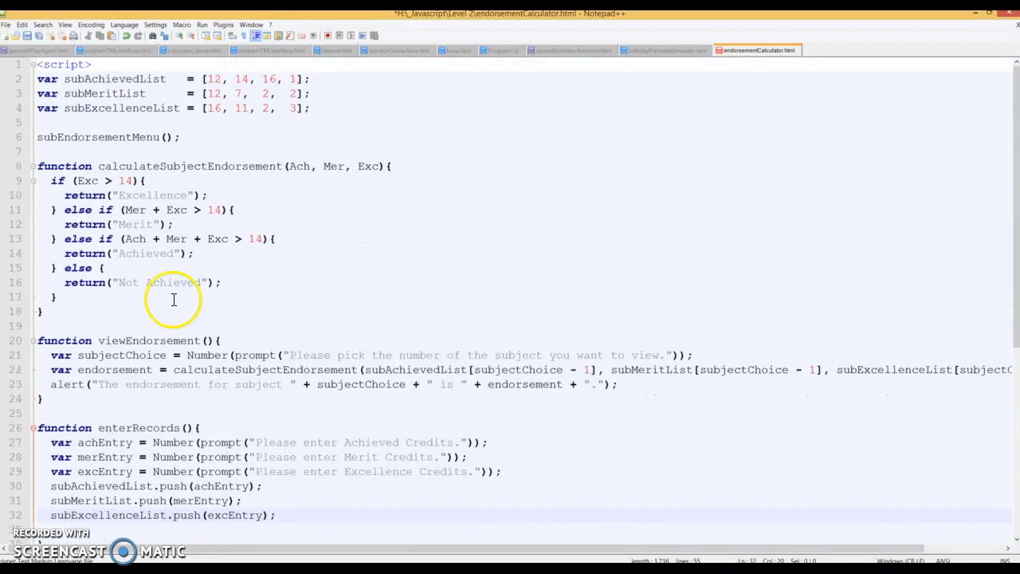
mouse_move(101, 172)
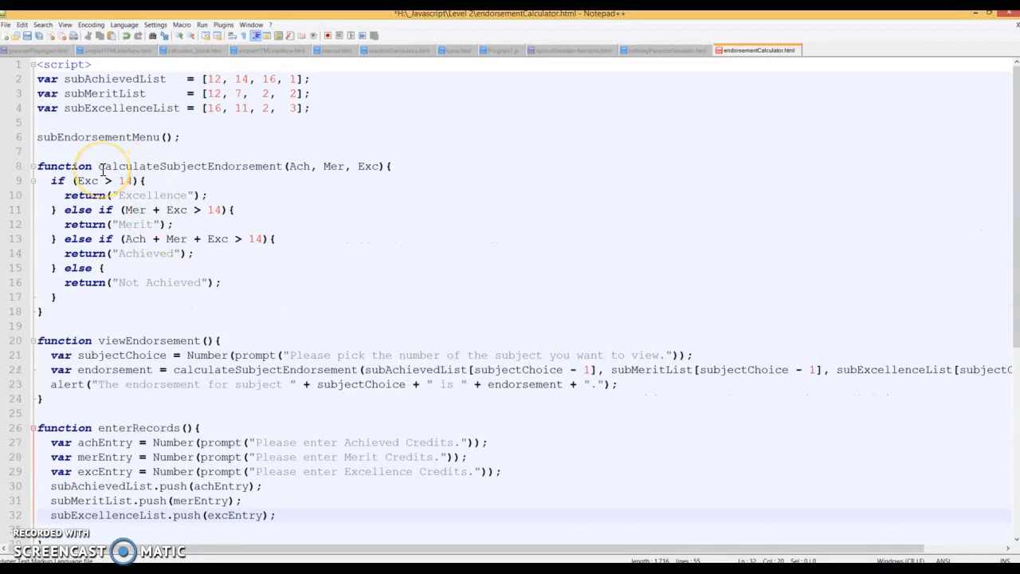
mouse_move(169, 166)
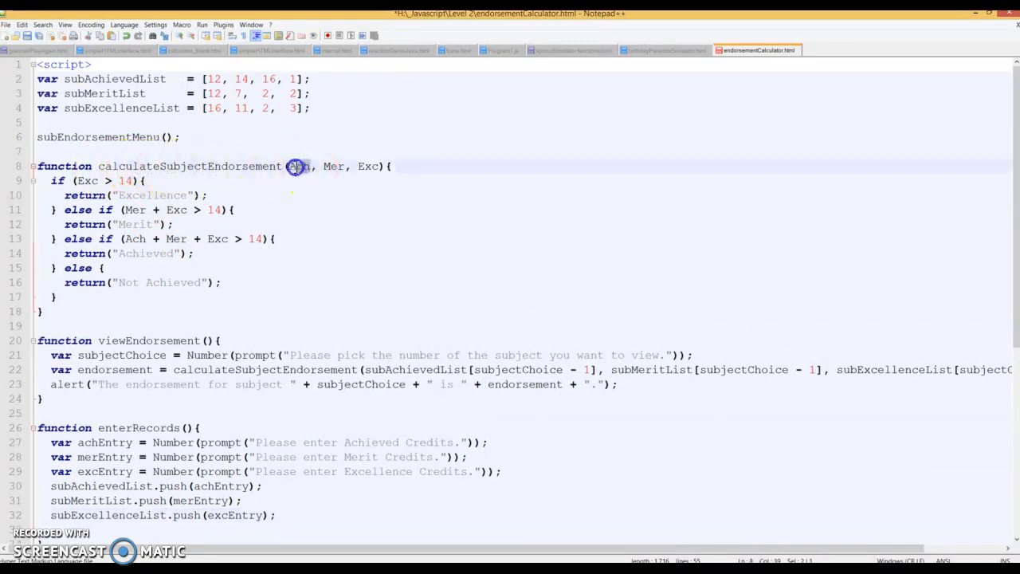
double_click(333, 166)
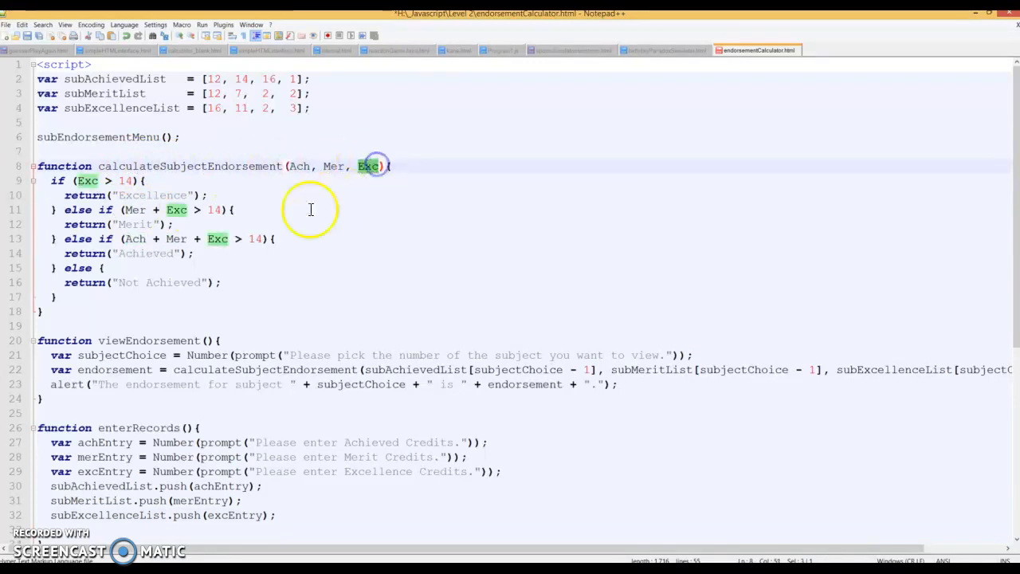
left_click(104, 181)
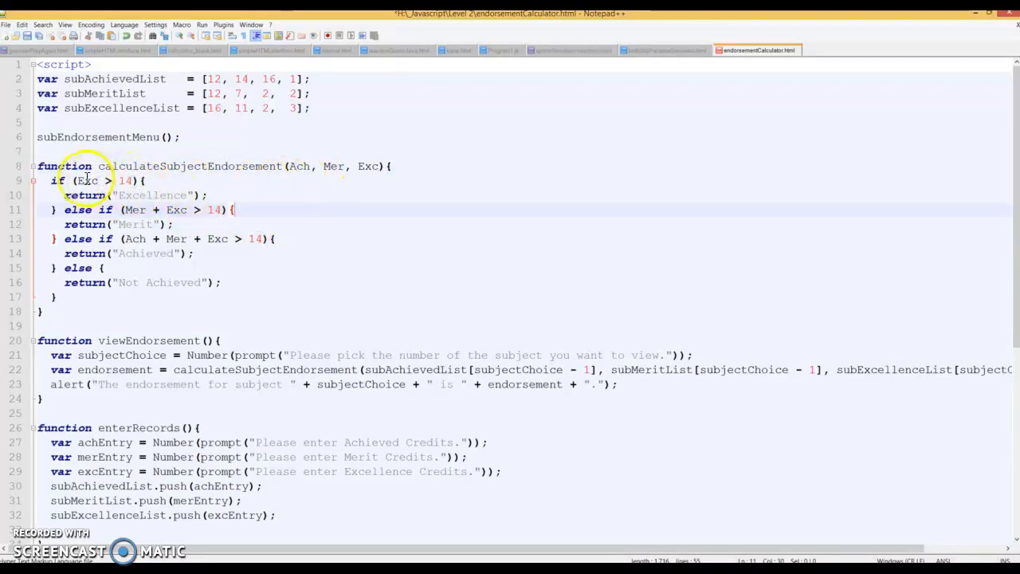
mouse_move(170, 210)
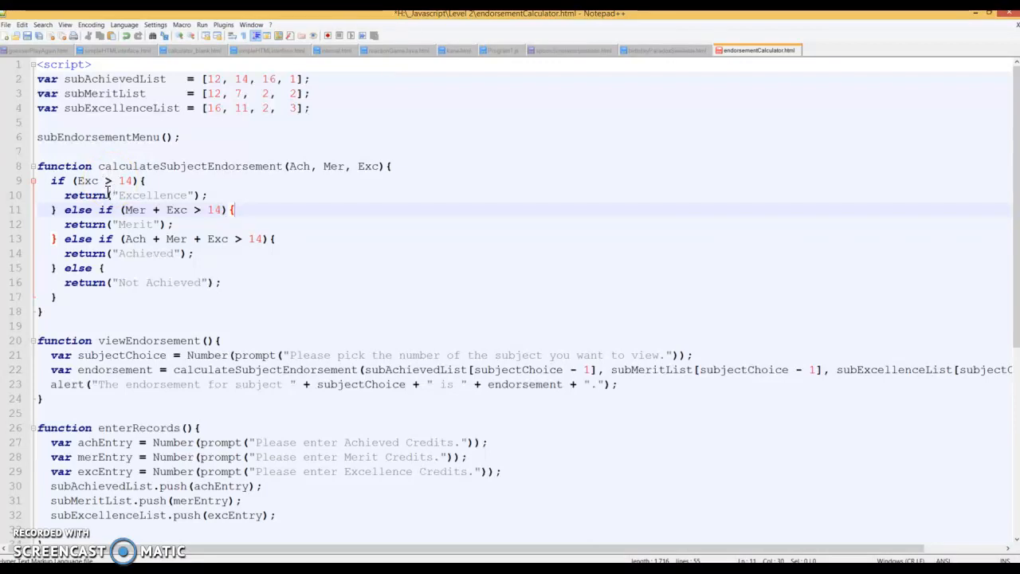
double_click(240, 369)
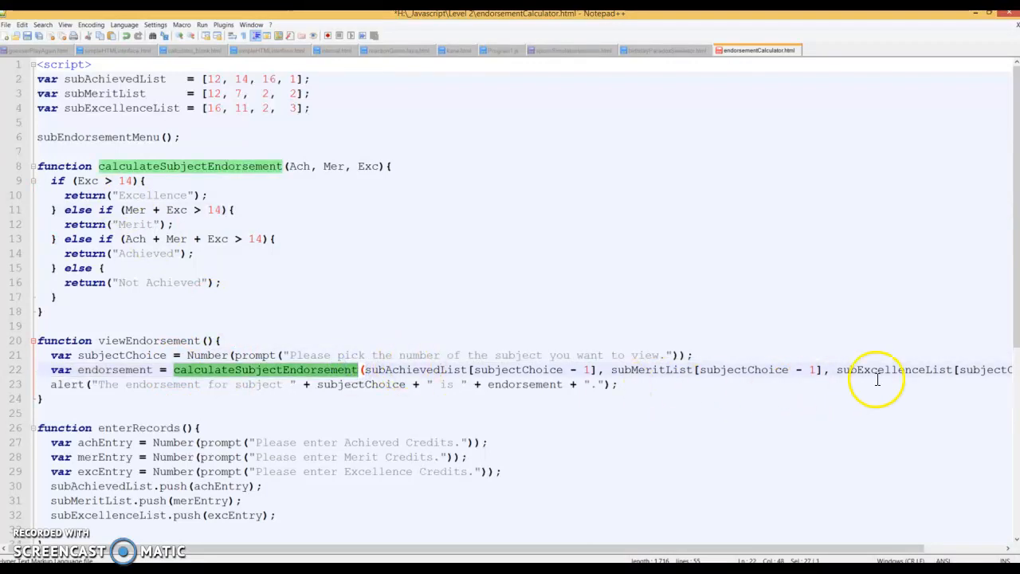
mouse_move(130, 239)
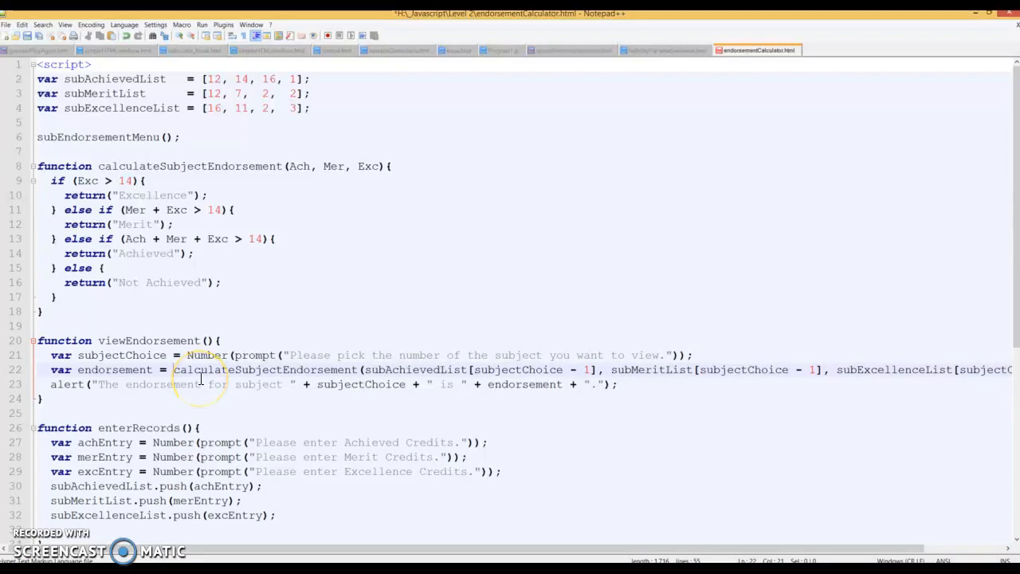
mouse_move(309, 166)
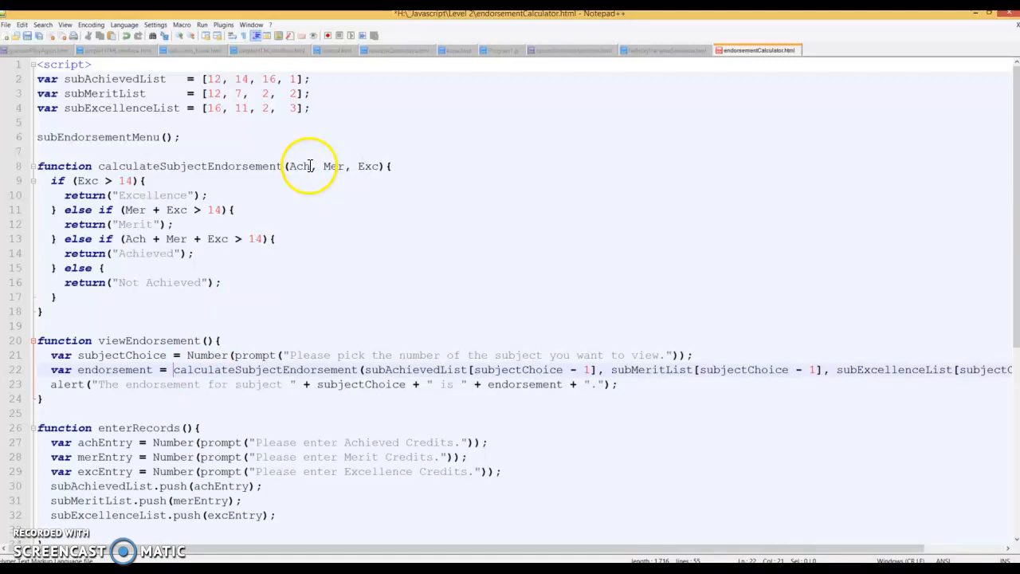